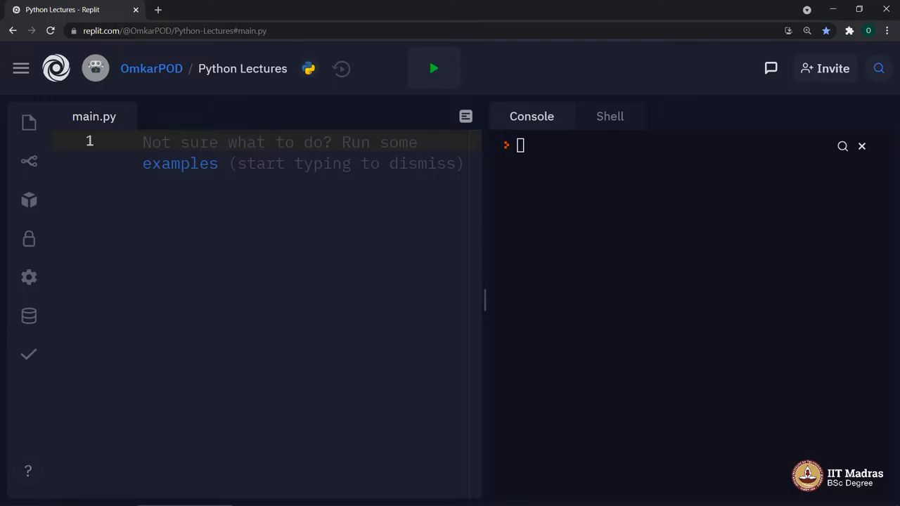
mouse_move(29, 123)
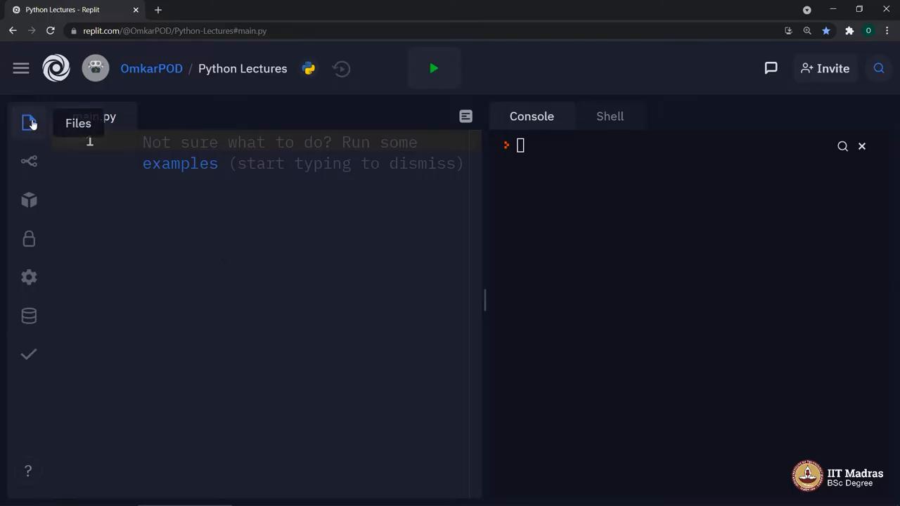
Step: Show the Files pane listing main.py and scores.csv
left_click(28, 124)
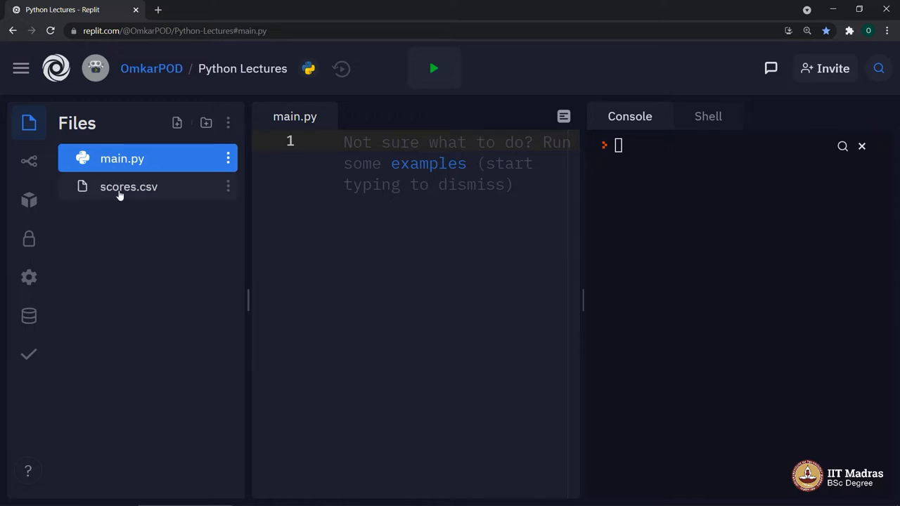
mouse_move(130, 185)
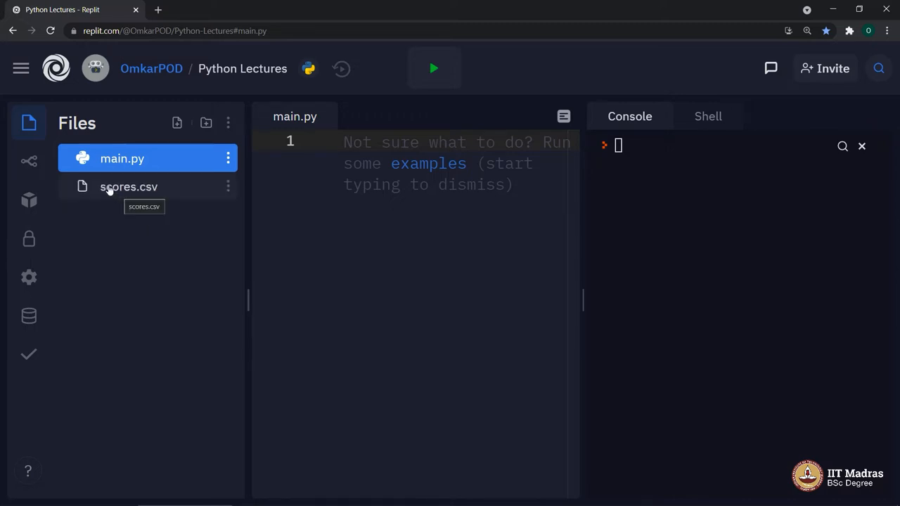
Step: View scores.csv, scrolling through the 30 student records with marks and totals
left_click(129, 186)
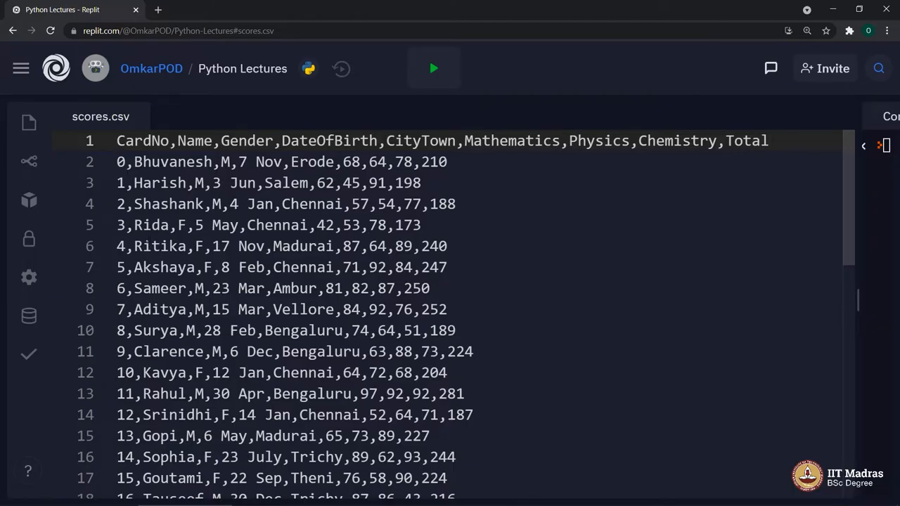
scroll("down", 3)
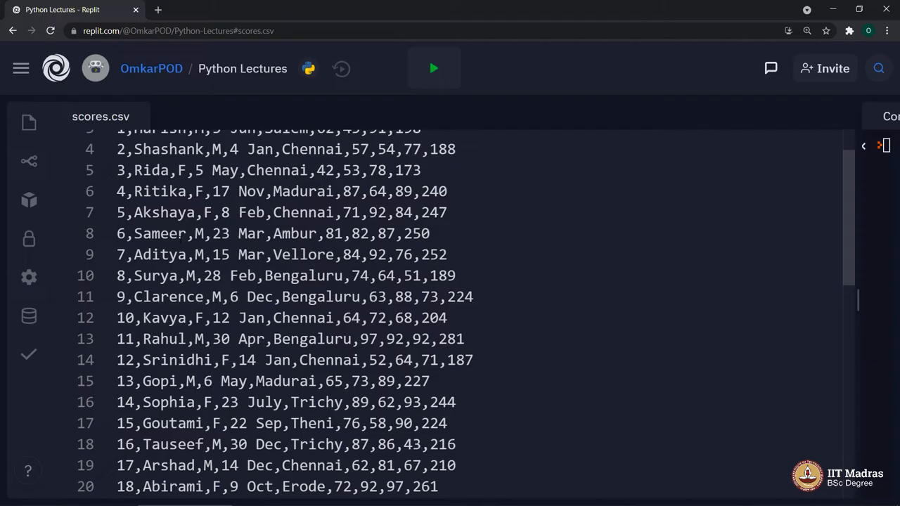
scroll("down", 3)
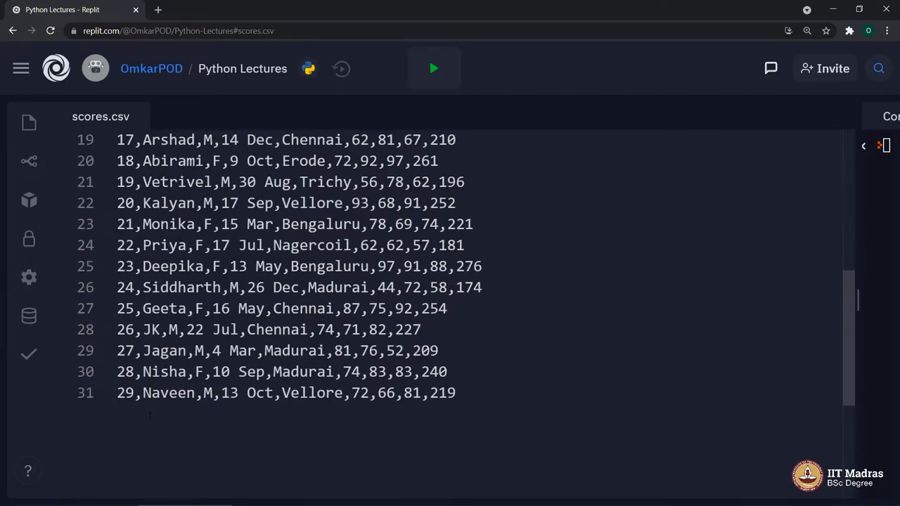
scroll("up", 3)
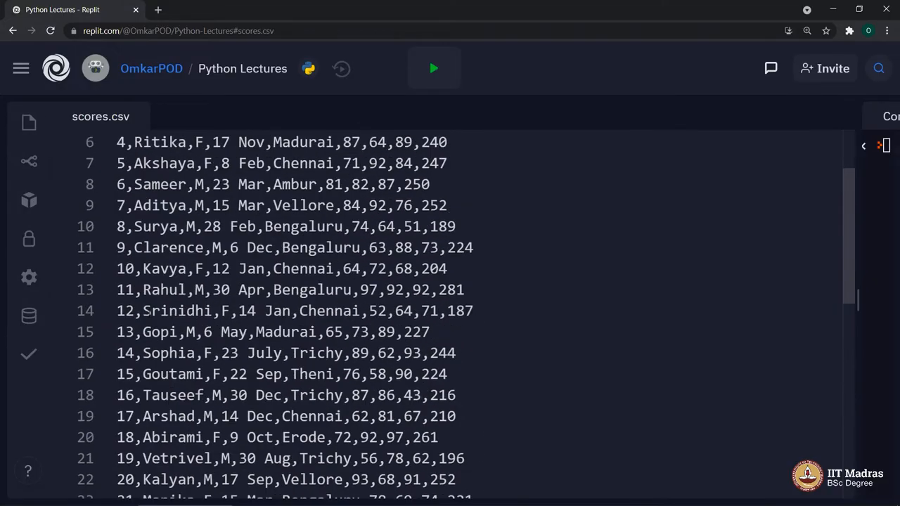
scroll("down", 3)
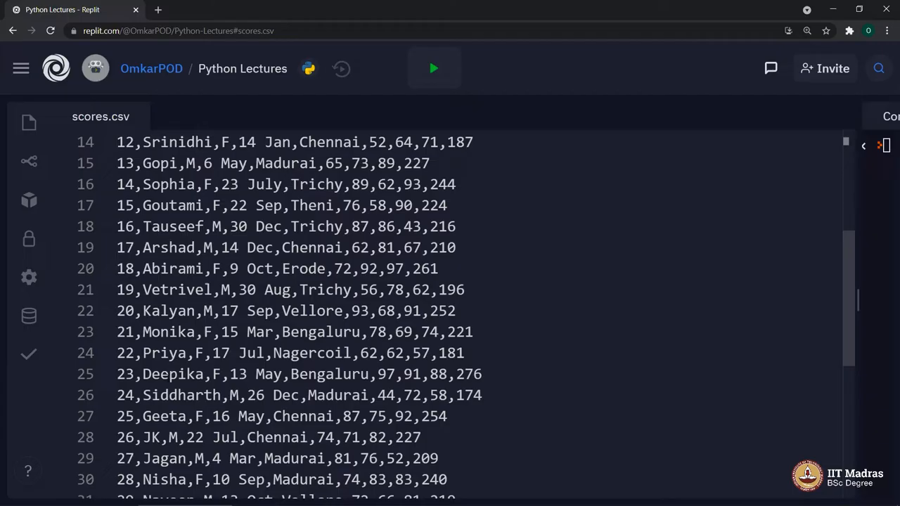
scroll("down", 3)
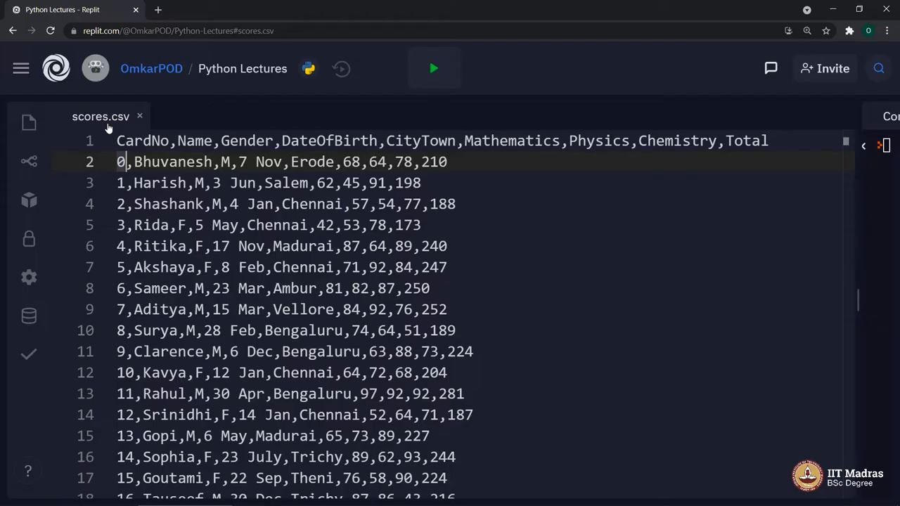
mouse_move(126, 126)
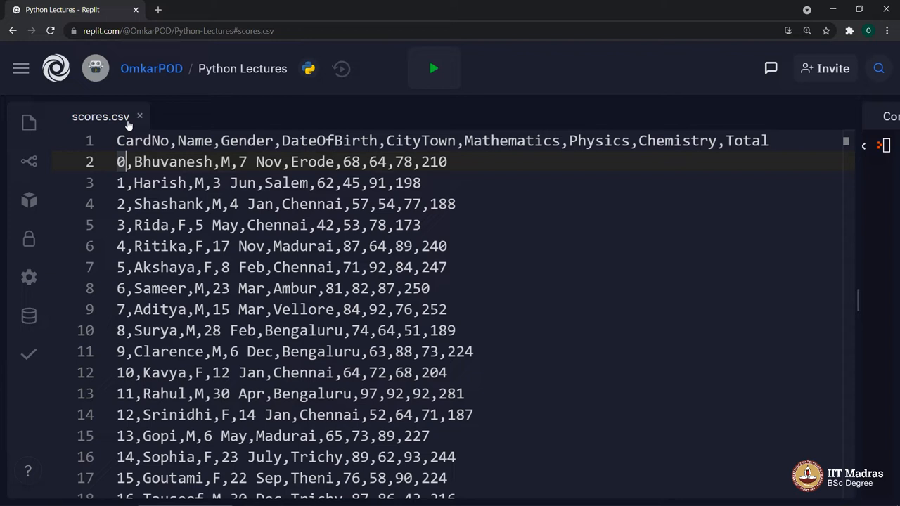
mouse_move(274, 111)
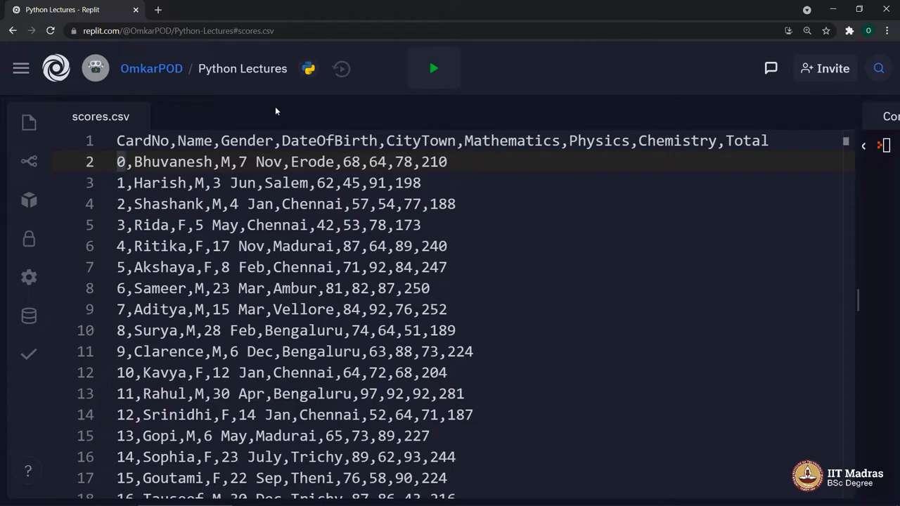
left_click(125, 162)
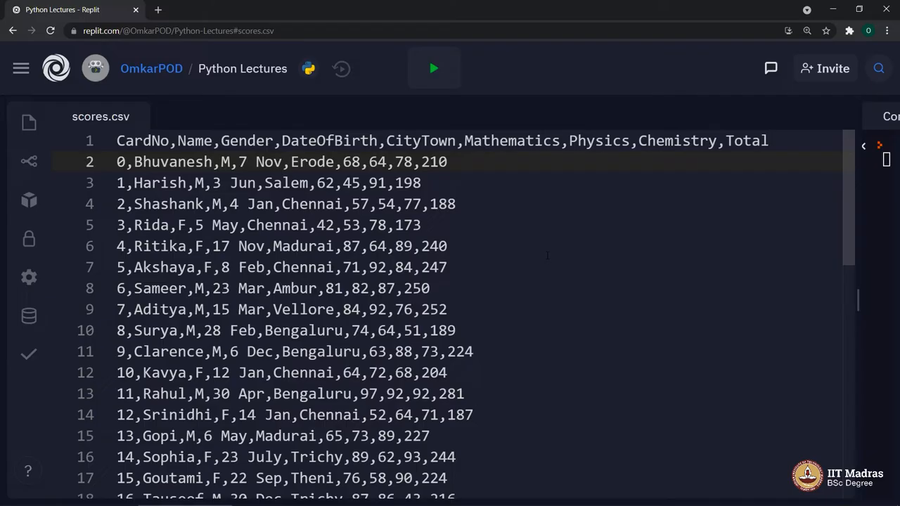
double_click(433, 162)
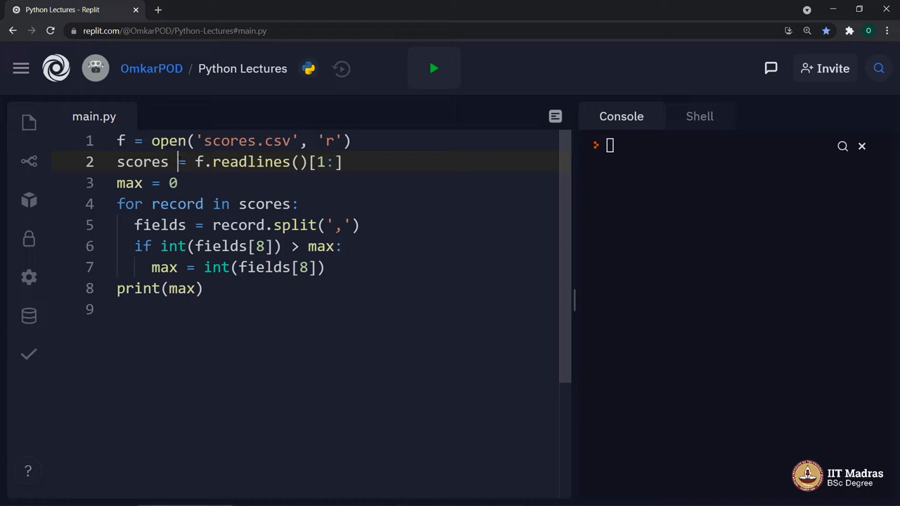
Step: Highlight the scores and max variable names in the readlines script
double_click(251, 161)
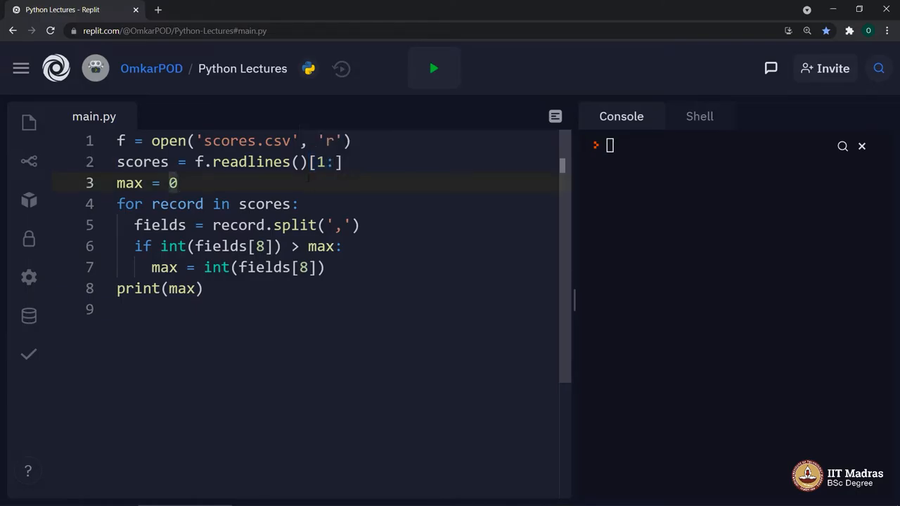
double_click(318, 162)
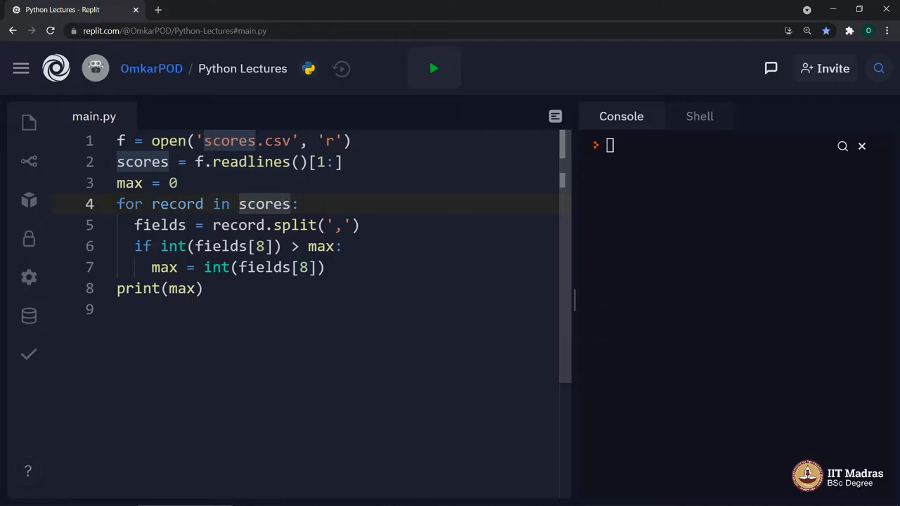
Step: Highlight the loop over scores, the comma split and the int(fields[8]) comparison
double_click(177, 204)
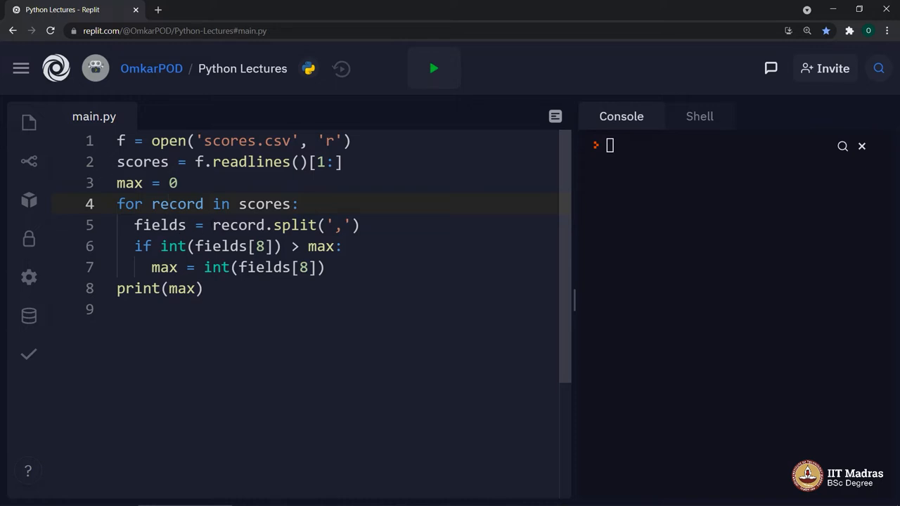
left_click_drag(214, 225, 351, 225)
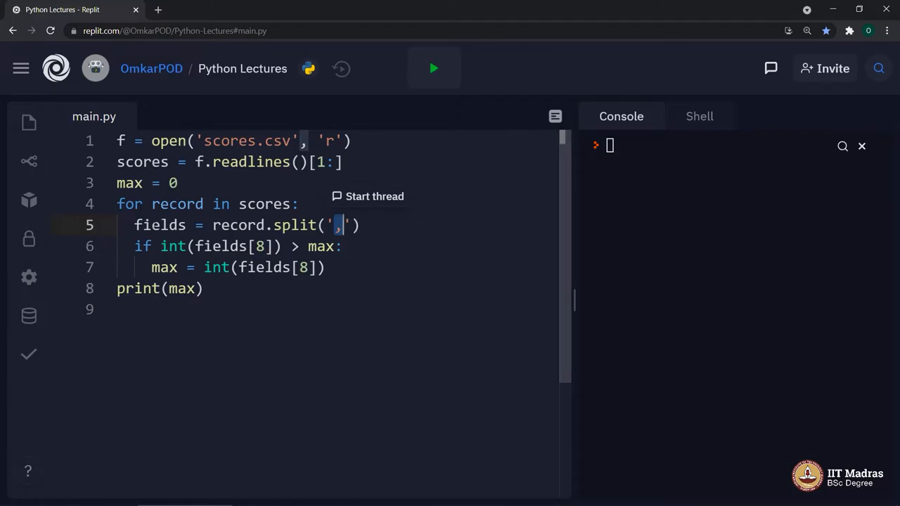
double_click(160, 225)
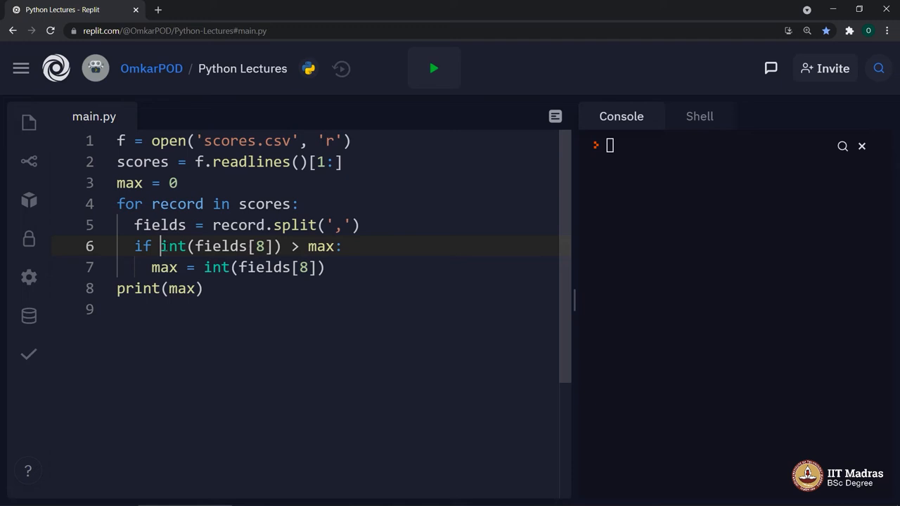
double_click(219, 246)
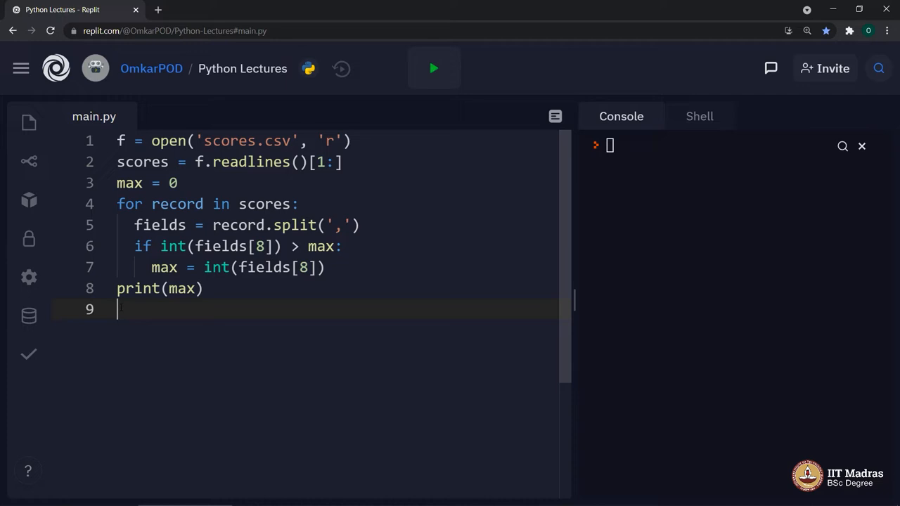
Step: Run the script to print 281, then select all the code for deletion
left_click(433, 68)
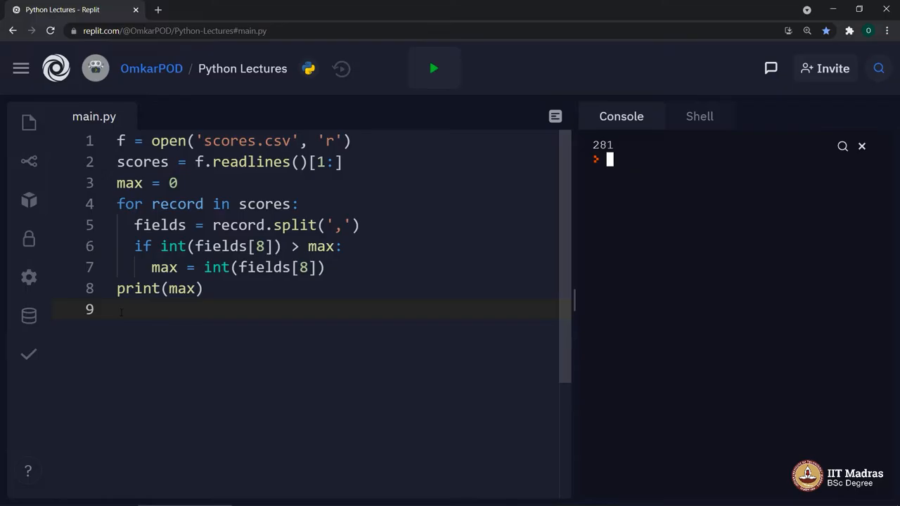
left_click_drag(120, 140, 177, 246)
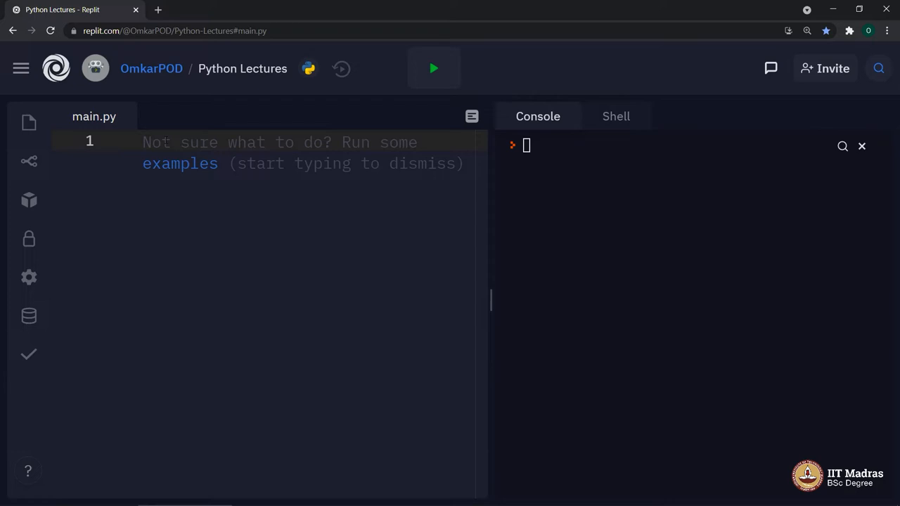
Step: Place the cursor in the empty main.py to write 'import pandas as pd' and print('Done!')
left_click(116, 140)
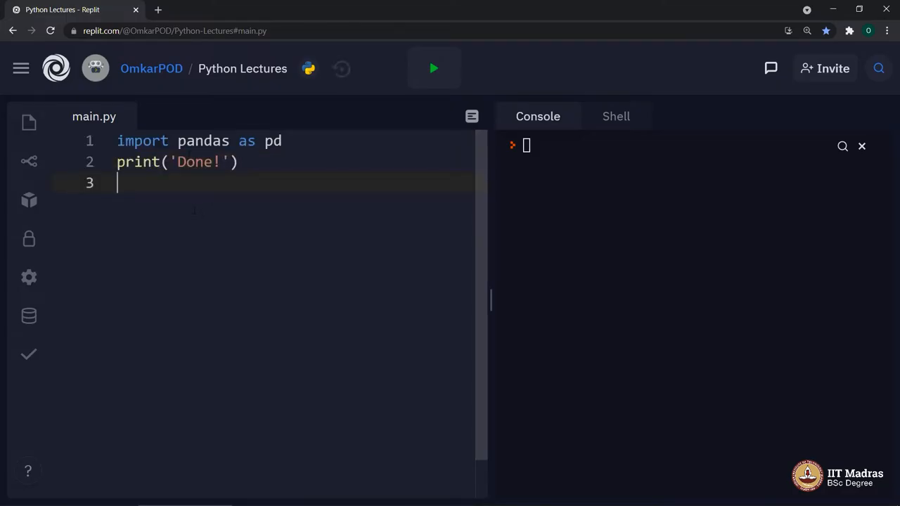
Step: Run the two-line pandas test script
double_click(142, 140)
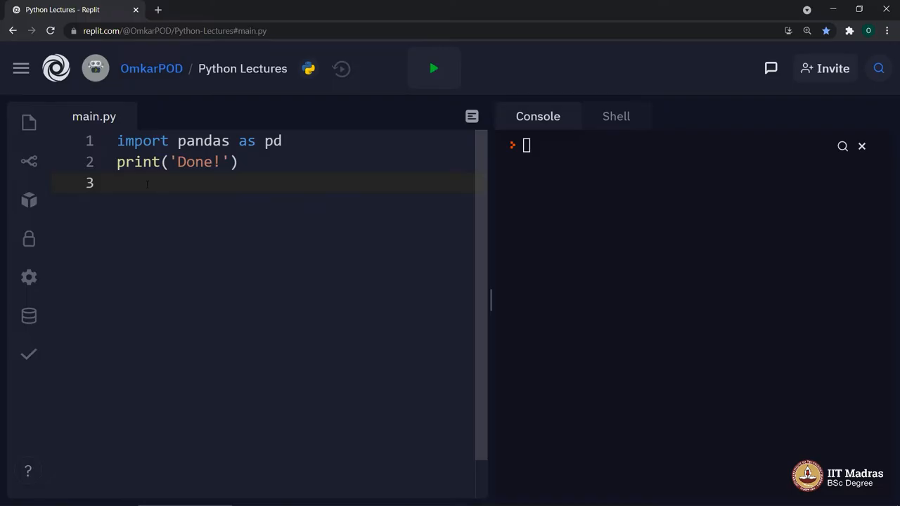
left_click(433, 67)
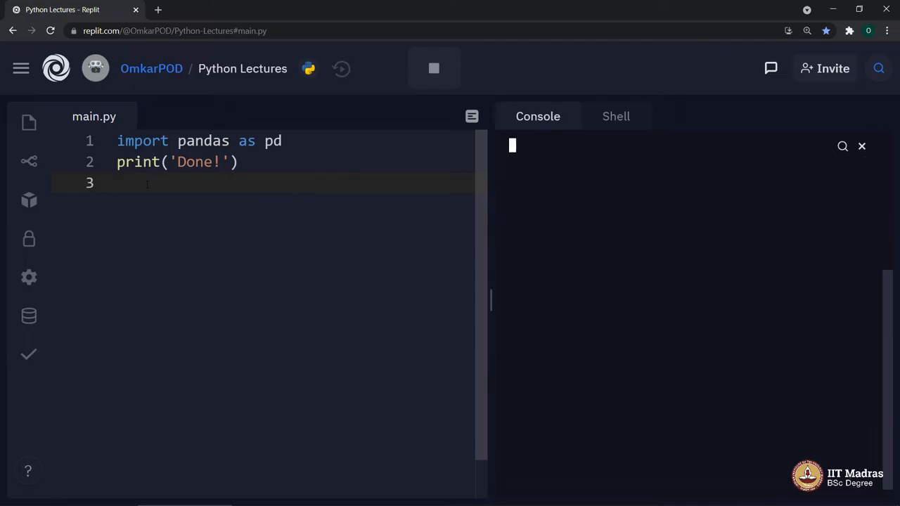
Step: After Done! prints, edit main.py to read scores.csv with pandas and print Total.max()
left_click(434, 67)
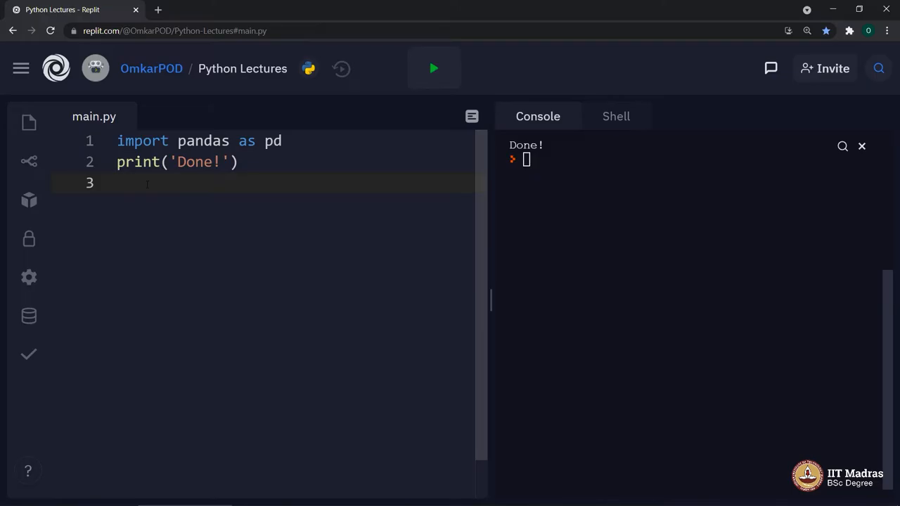
left_click(127, 183)
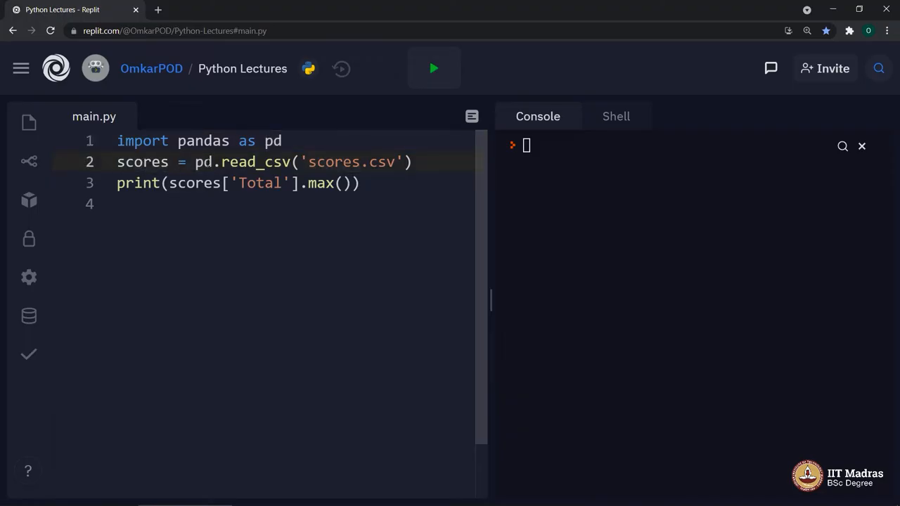
double_click(259, 162)
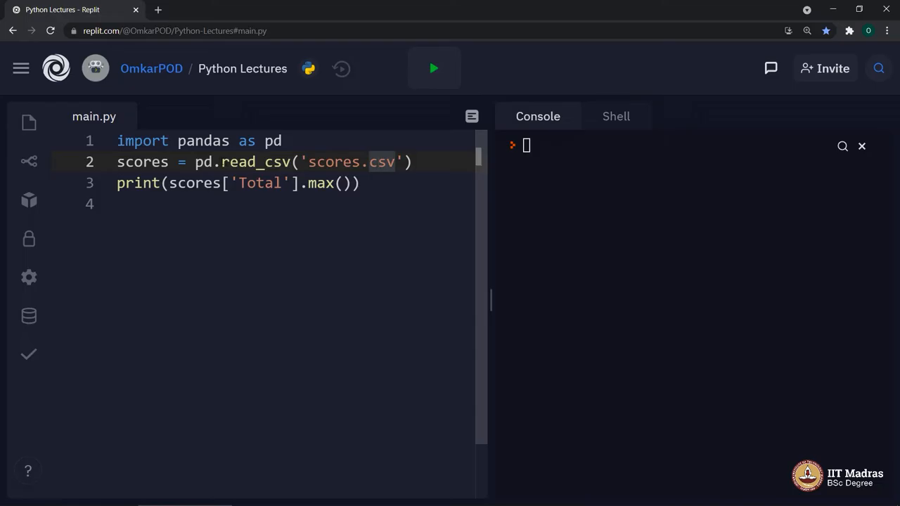
double_click(255, 162)
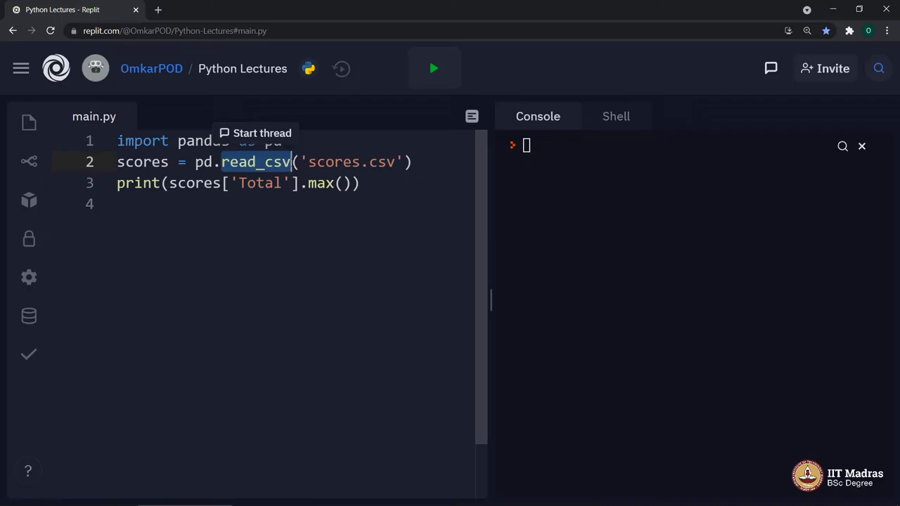
double_click(142, 162)
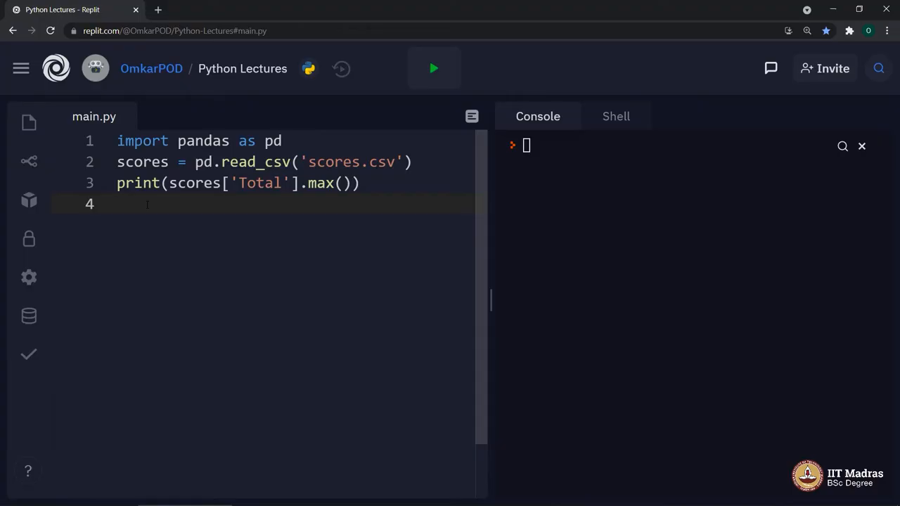
Step: Run the pandas script to print 281, then select the max call for rewriting
left_click(433, 67)
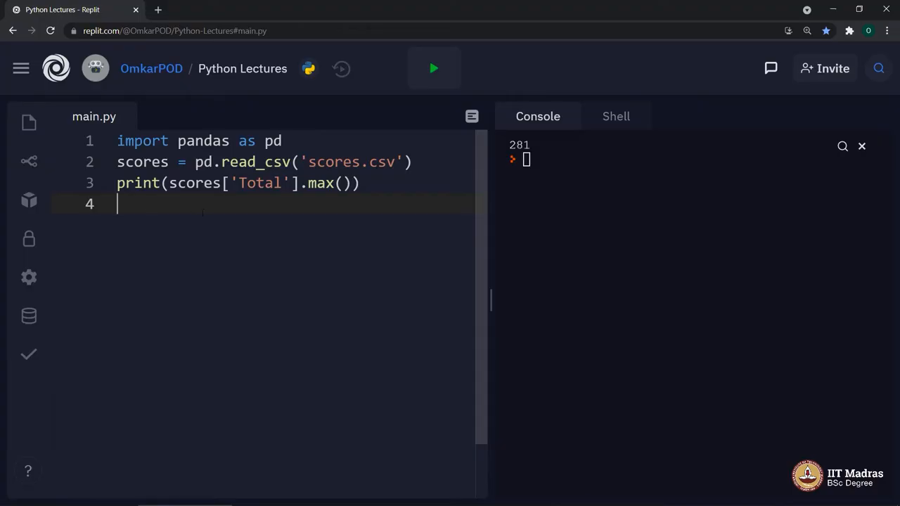
double_click(519, 145)
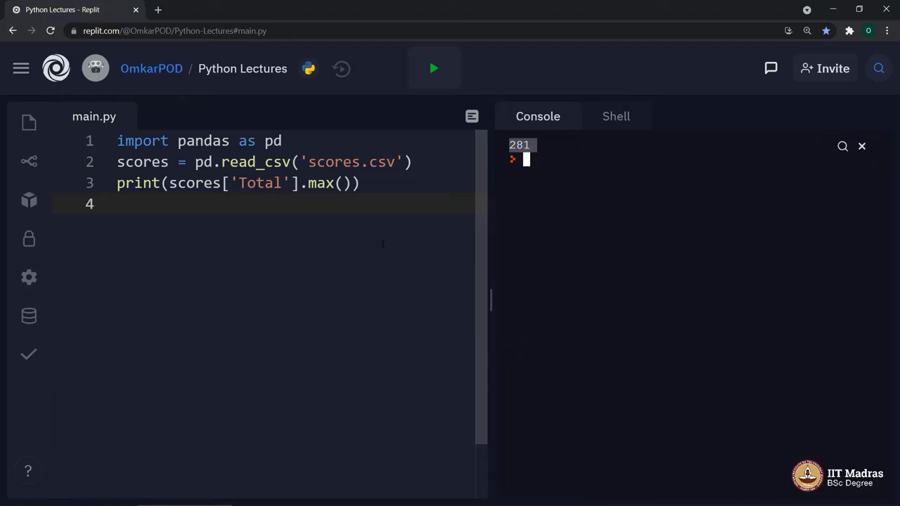
left_click(274, 141)
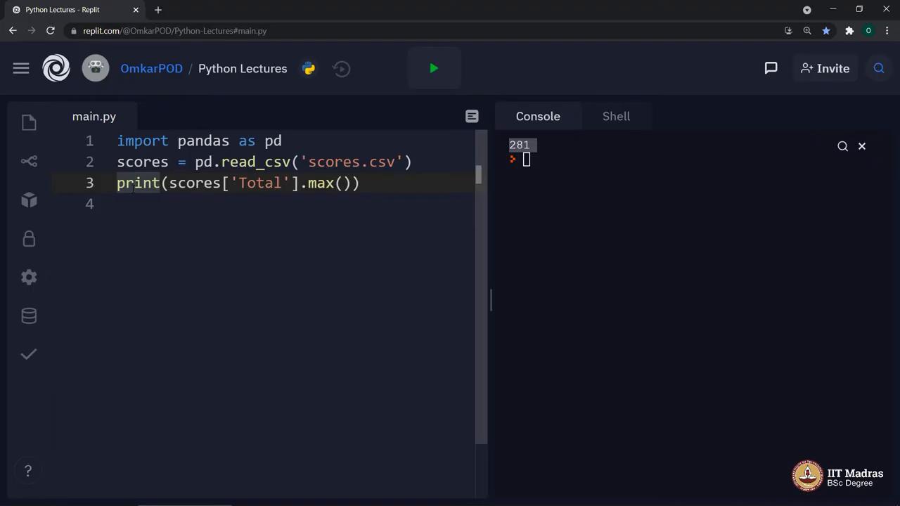
left_click(129, 203)
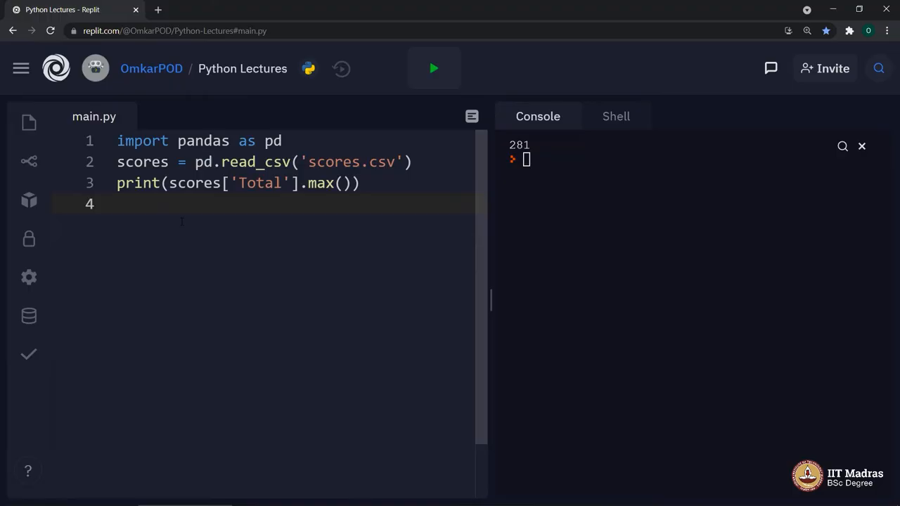
double_click(142, 162)
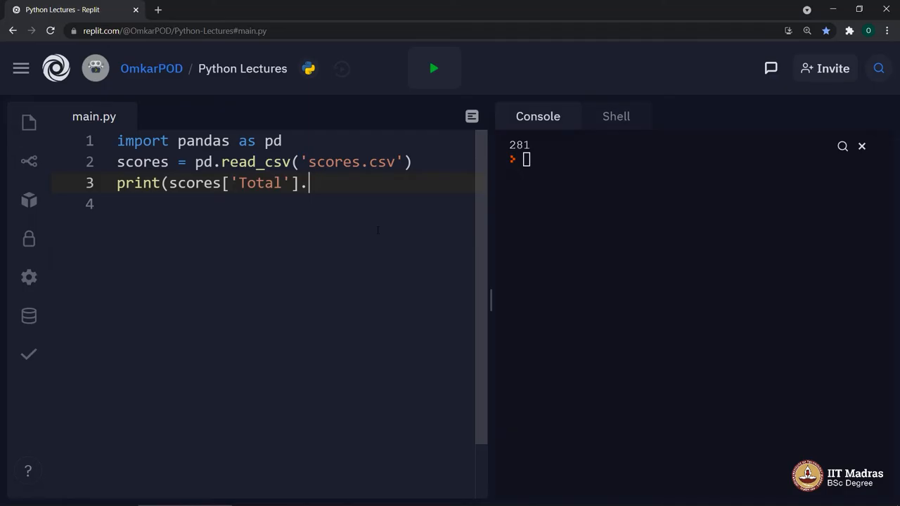
Step: Run print(scores) and scroll the console through the 30 rows x 9 columns table
key("Backspace")
type(")")
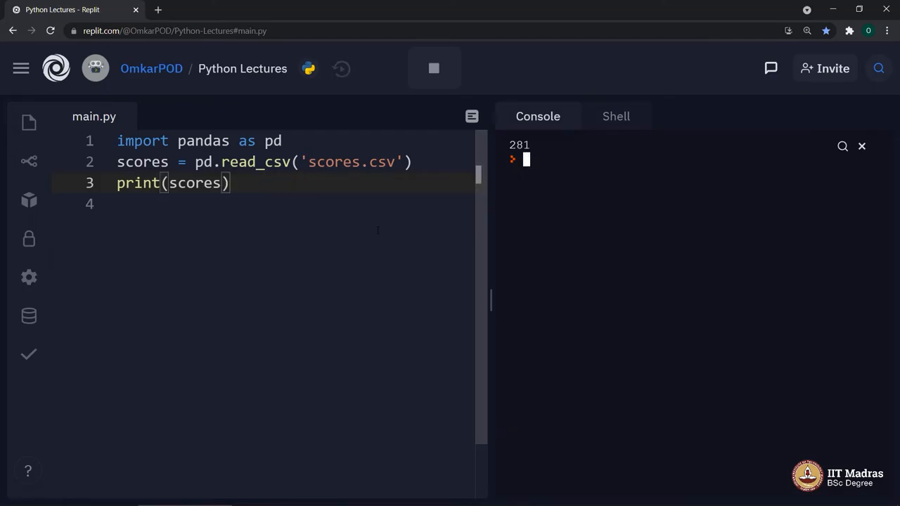
left_click(434, 68)
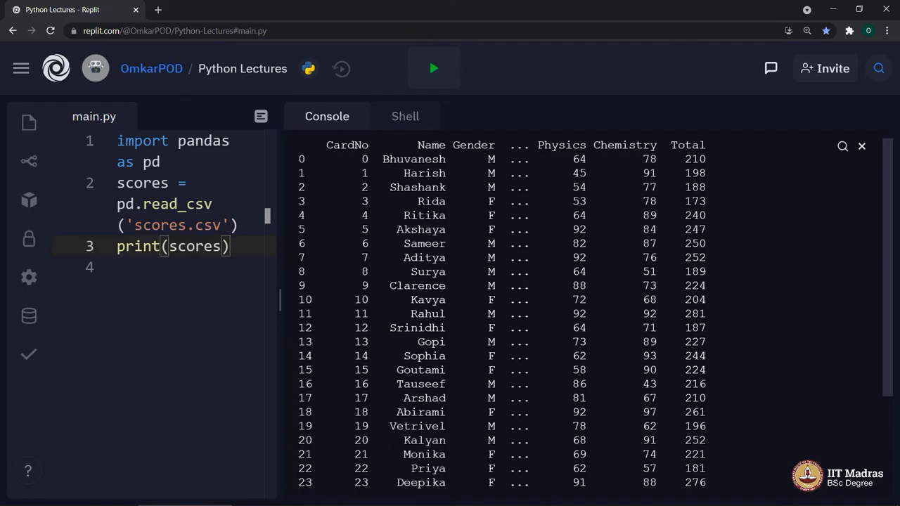
mouse_move(295, 287)
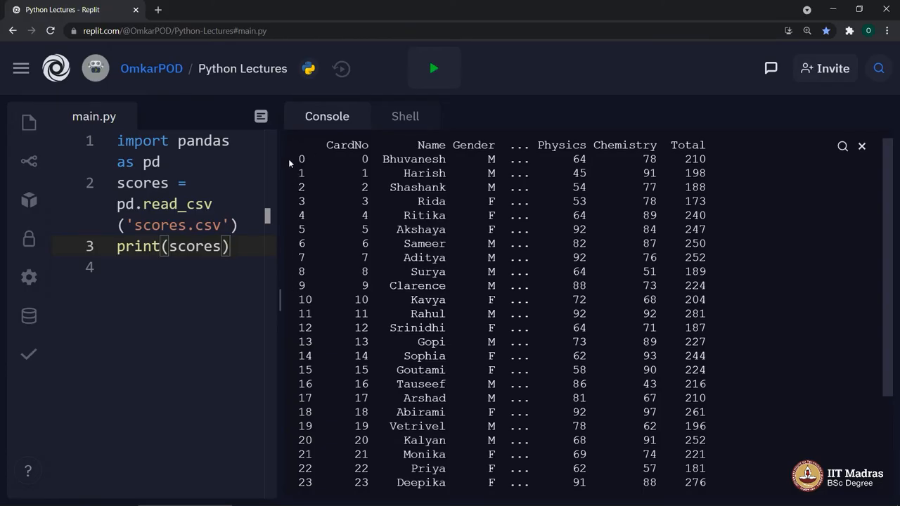
scroll("down", 3)
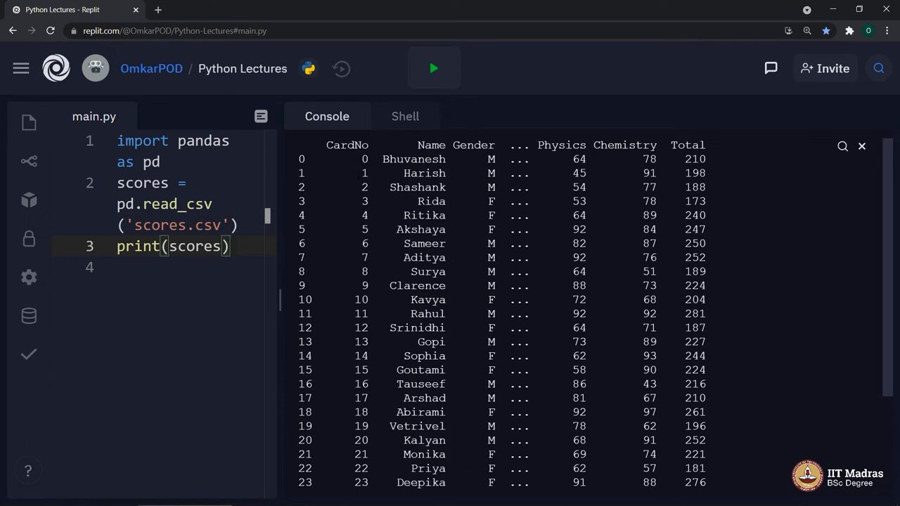
scroll("down", 3)
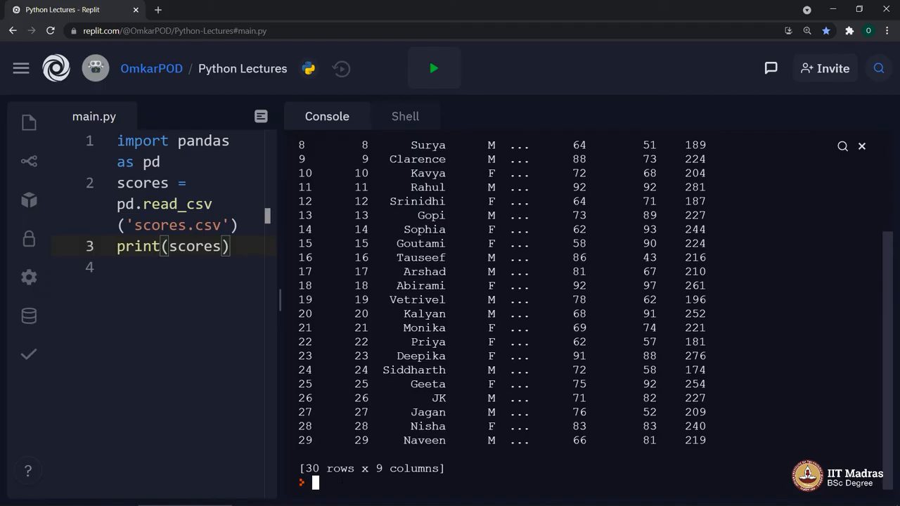
double_click(399, 468)
type(".shape")
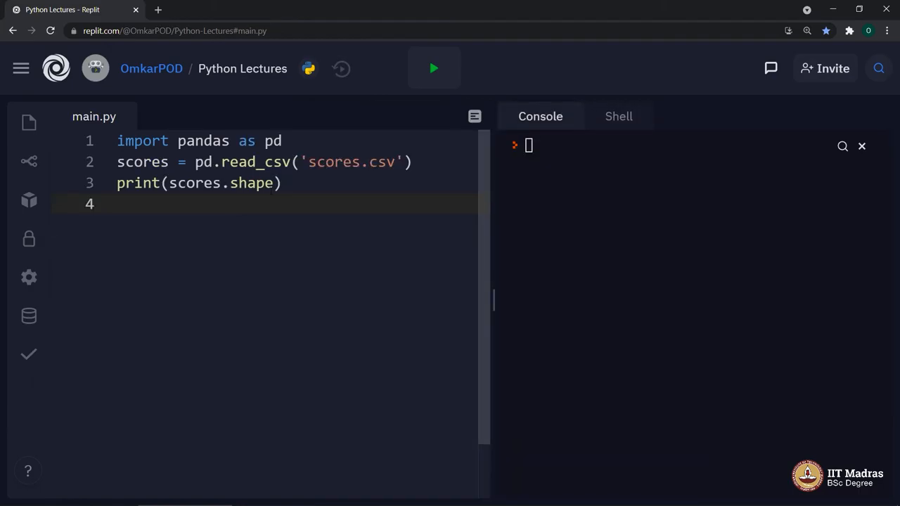
Step: Run the script with print(scores.shape), getting (30, 9) for the scores DataFrame
left_click(433, 67)
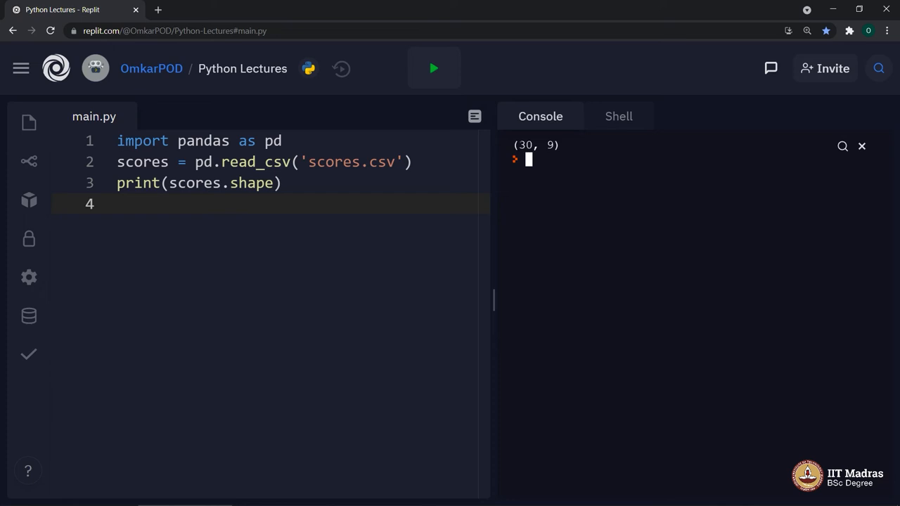
double_click(526, 145)
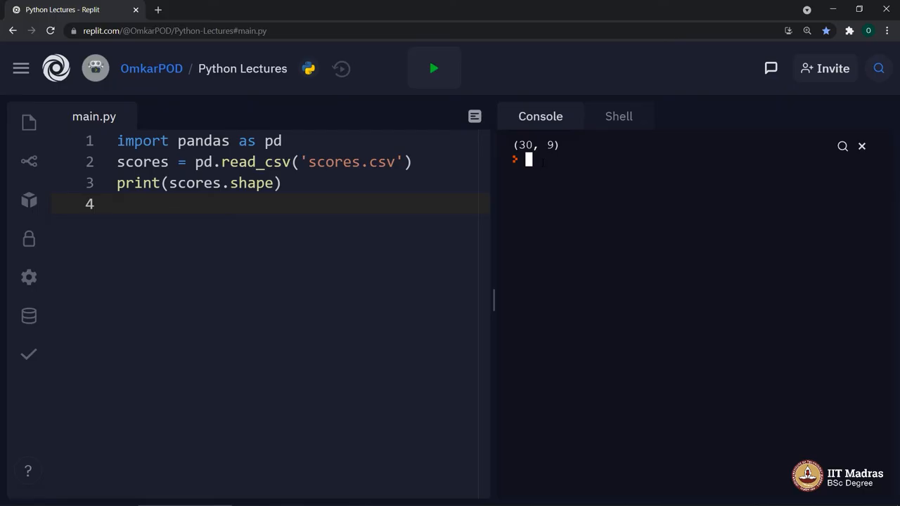
Step: Add print(scores.count()) and run it, showing 30 per column, then enter print(scores['Total'].max())
type("print(scores.count())")
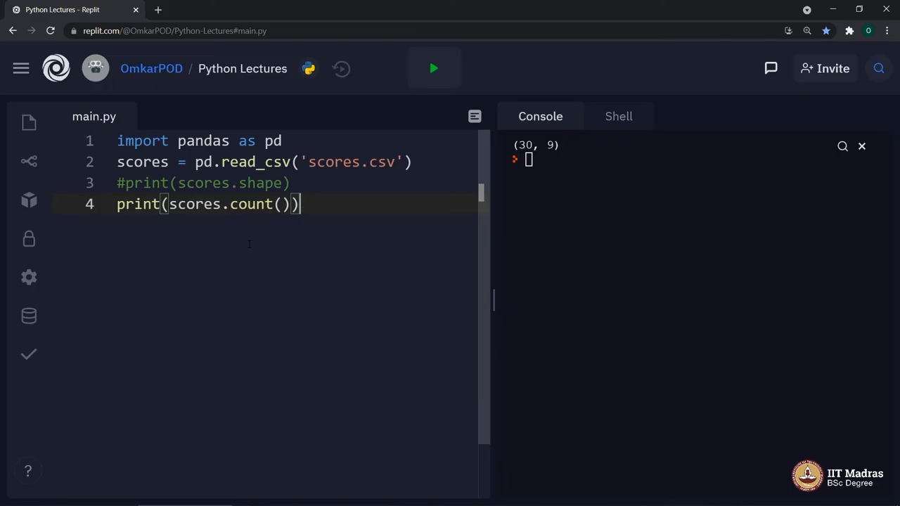
left_click(433, 67)
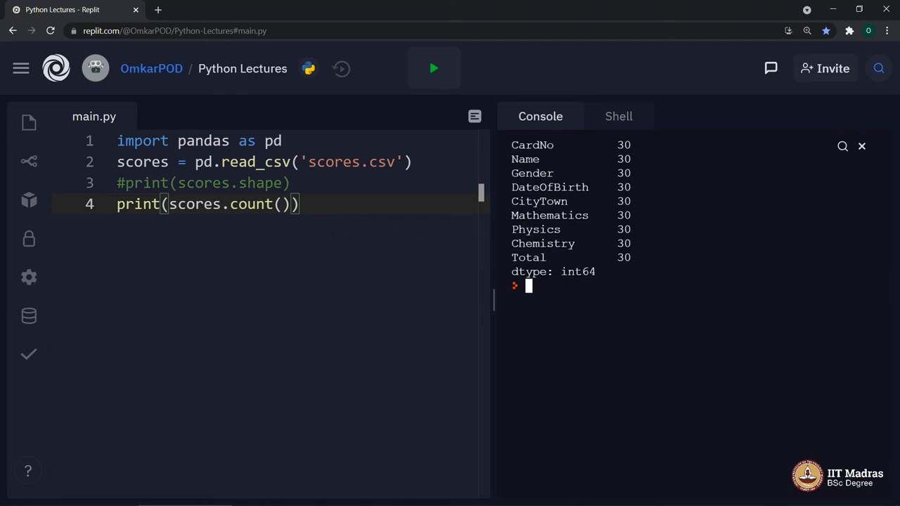
type("print(scores['Total'].max())")
type("#")
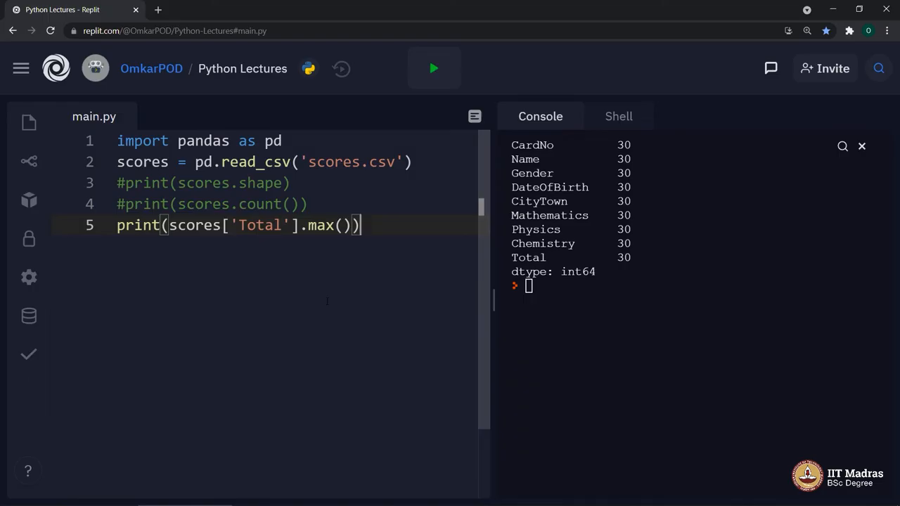
Step: Run the max, min, mean and sum prints on Total, getting maximum 281, mean 222.47 and sum 6674
left_click(433, 67)
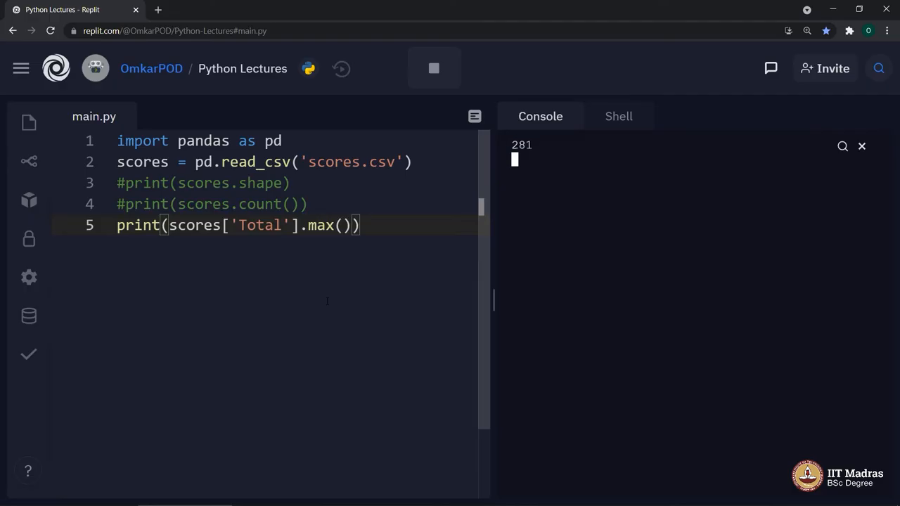
left_click(433, 67)
type("print(scores['Total'].sum())")
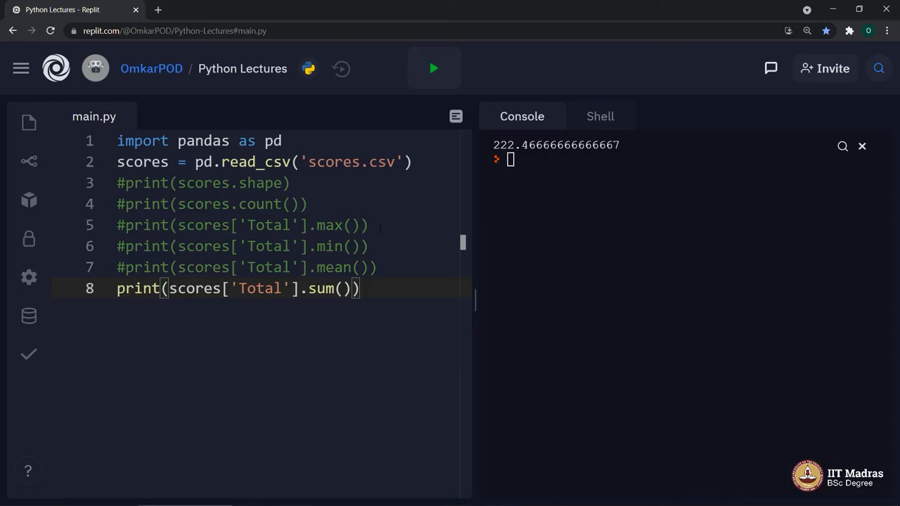
left_click(433, 68)
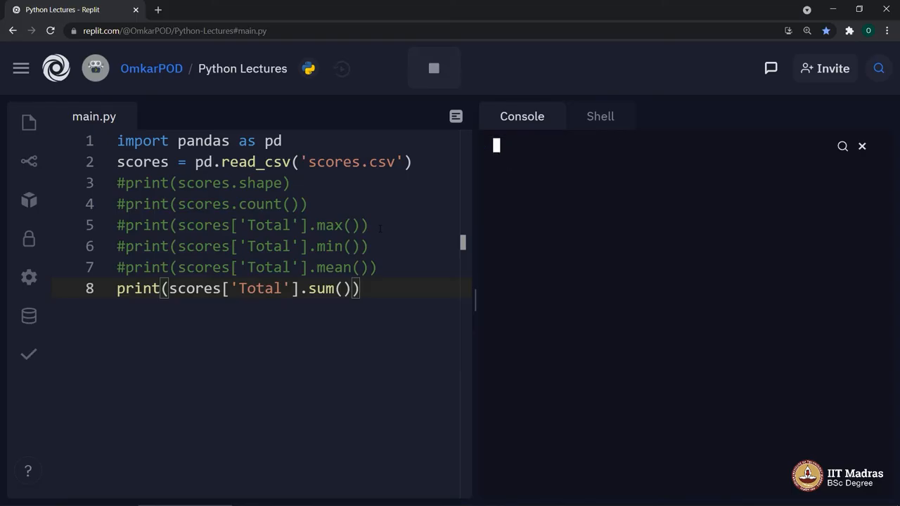
left_click(433, 68)
type("print(scores['Total'].sort_values())")
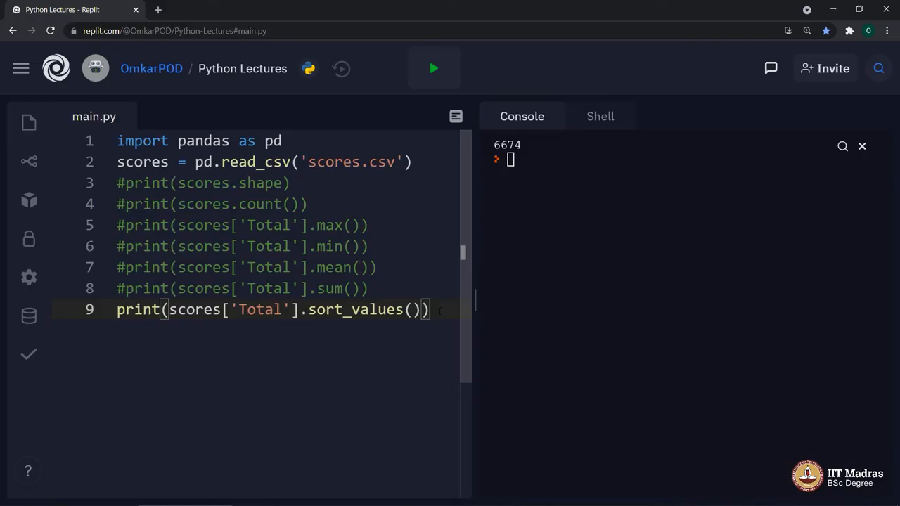
Step: Run print(scores['Total'].sort_values()) for ascending Totals 198 to 281, then add ascending = False
left_click(433, 68)
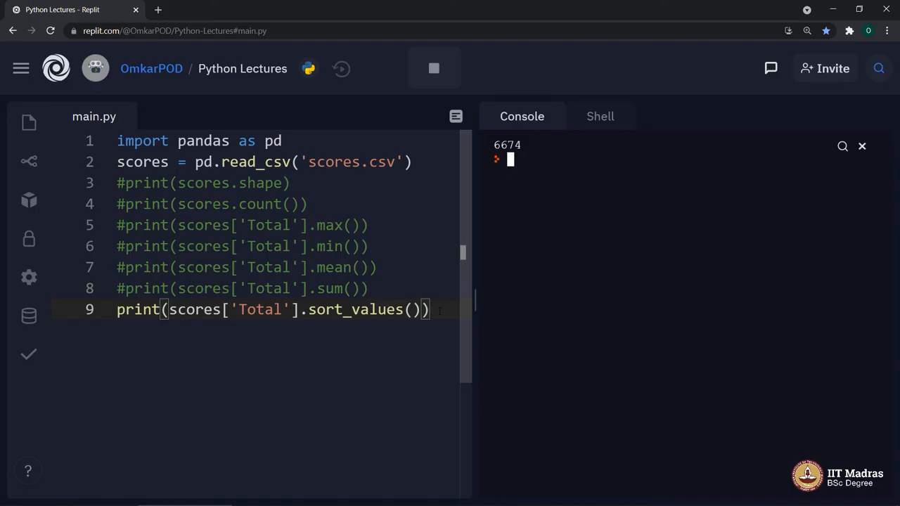
left_click(433, 67)
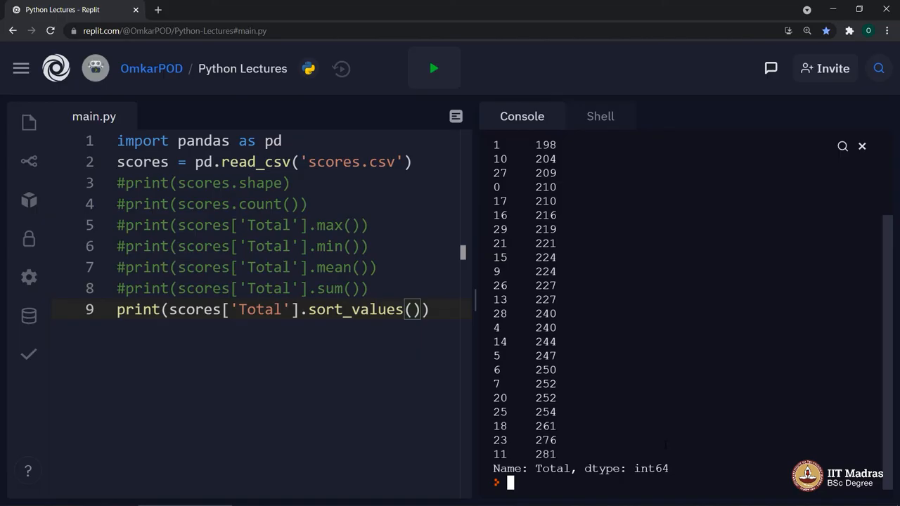
type("ascending = False")
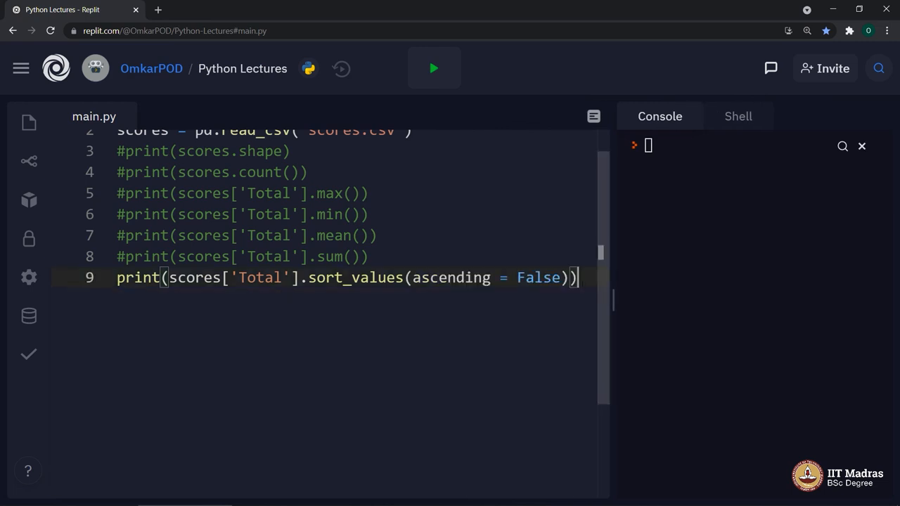
Step: Run the sort_values(ascending = False) version, listing Totals from 281 down to 189
left_click(433, 68)
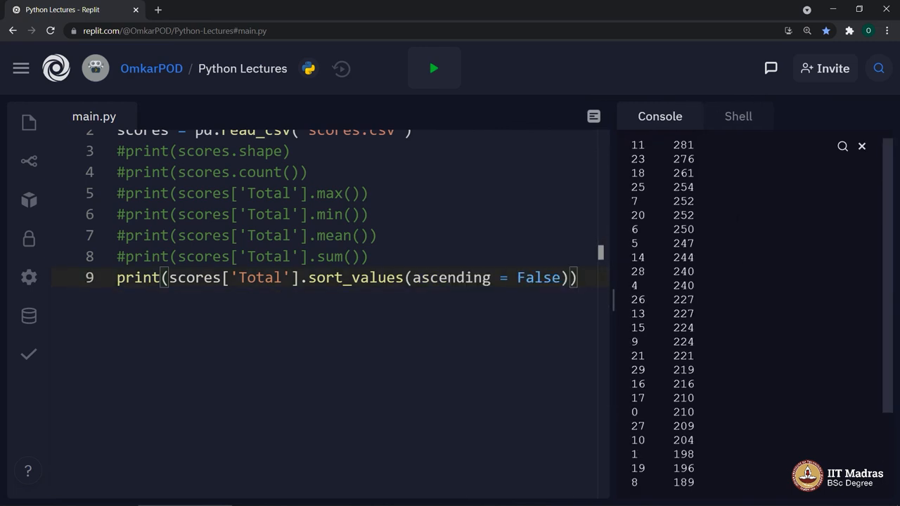